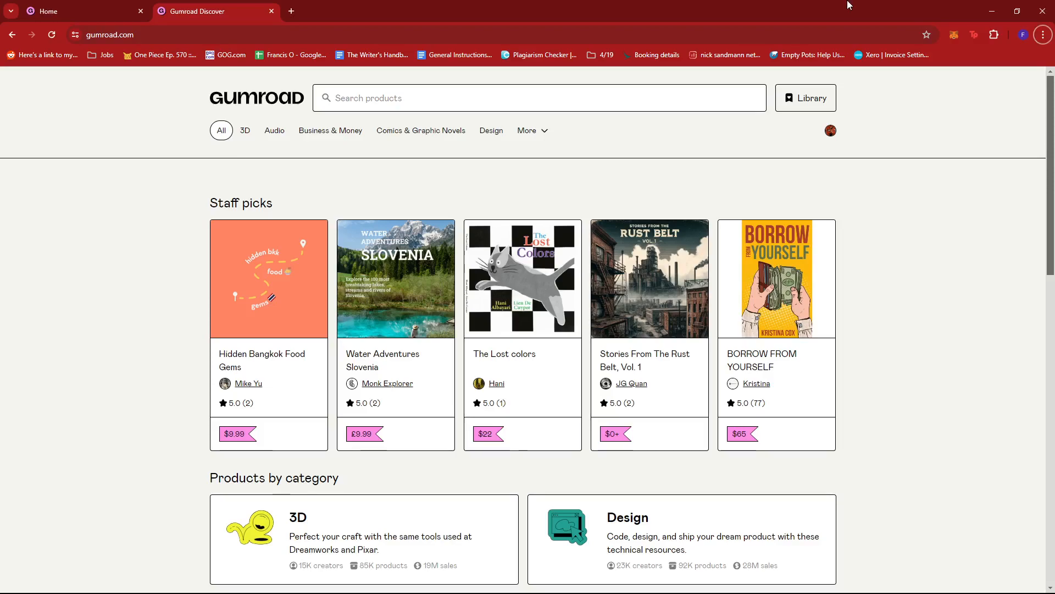
Browse the Discover page via the seller dashboard, scrolling through its product listings
scroll(down, 3)
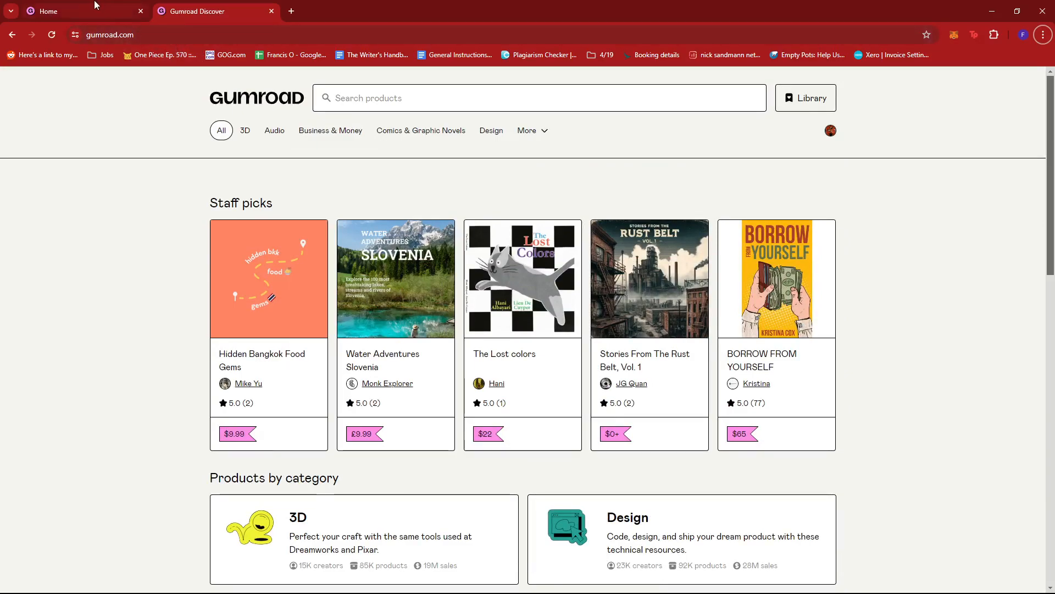
click(80, 11)
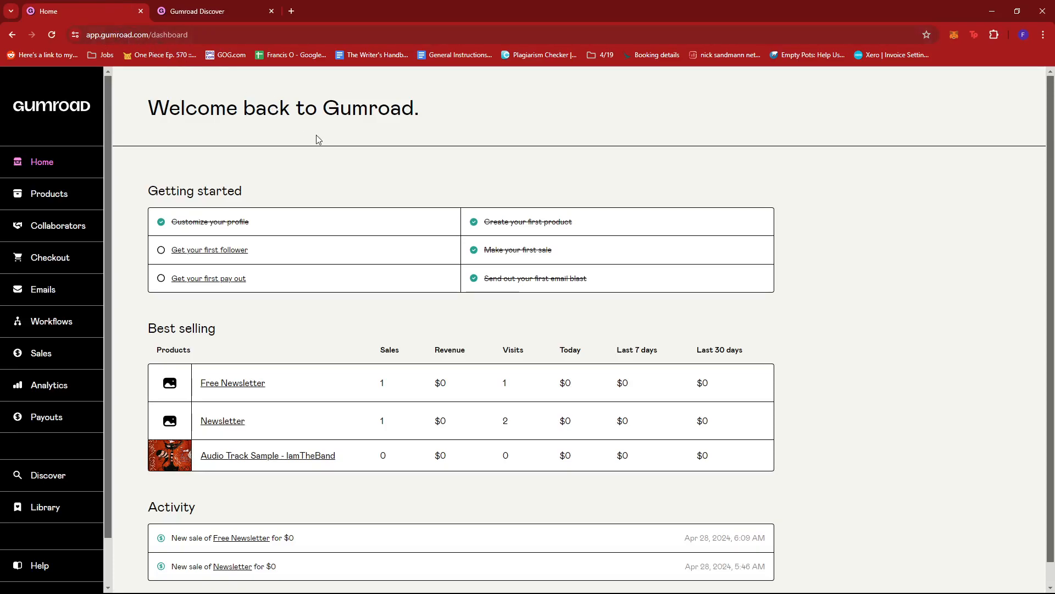
mouse_move(339, 190)
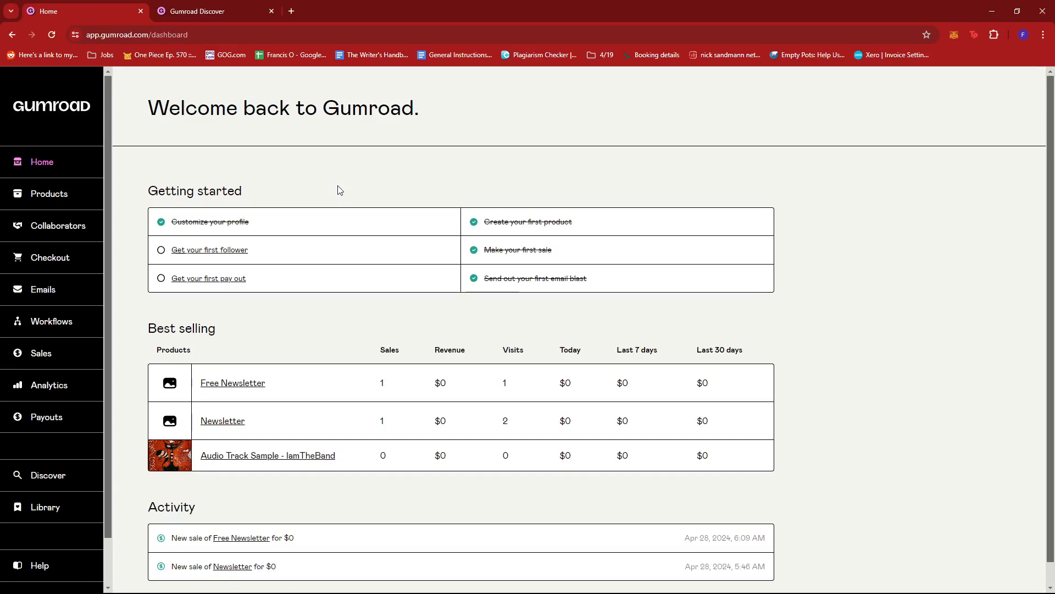
mouse_move(229, 282)
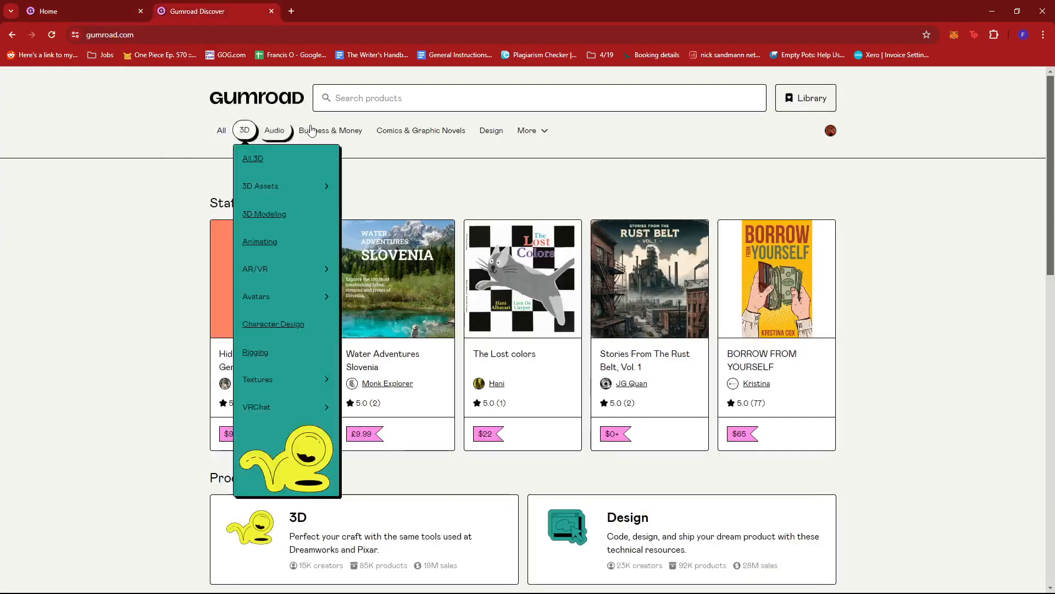
click(220, 129)
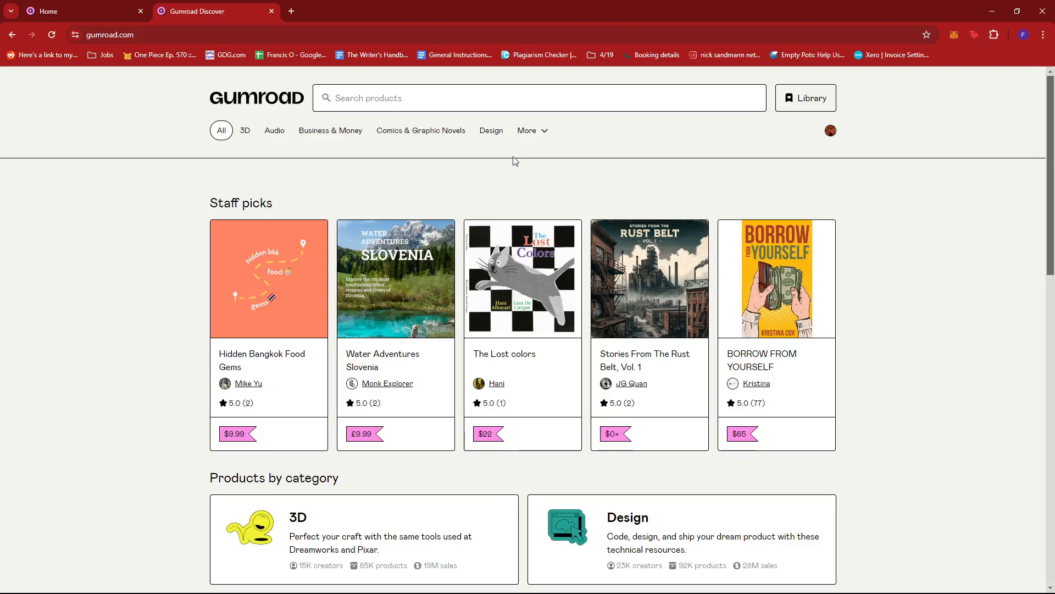
scroll(down, 3)
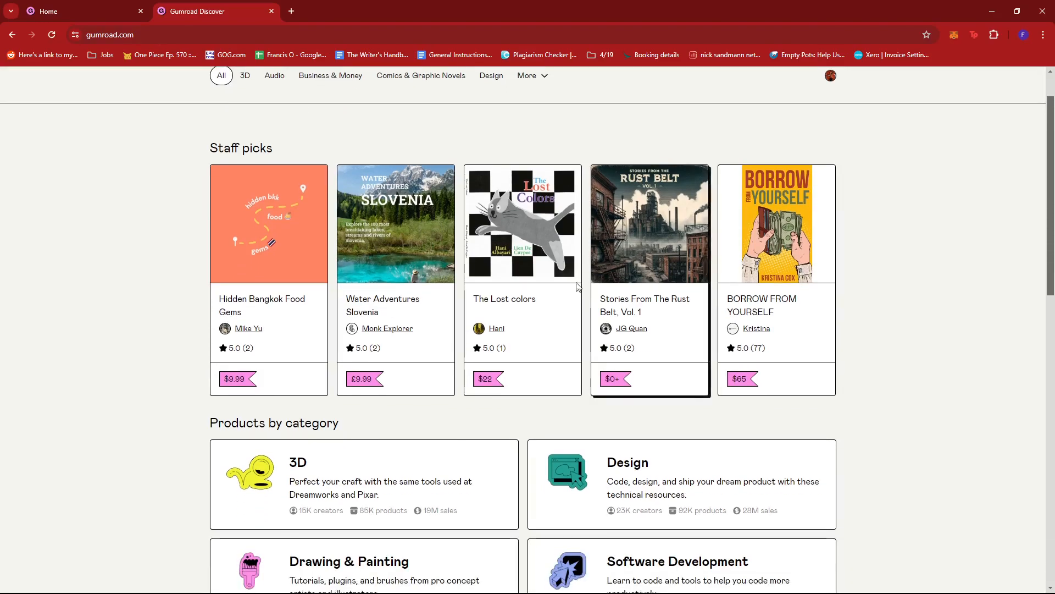
scroll(down, 3)
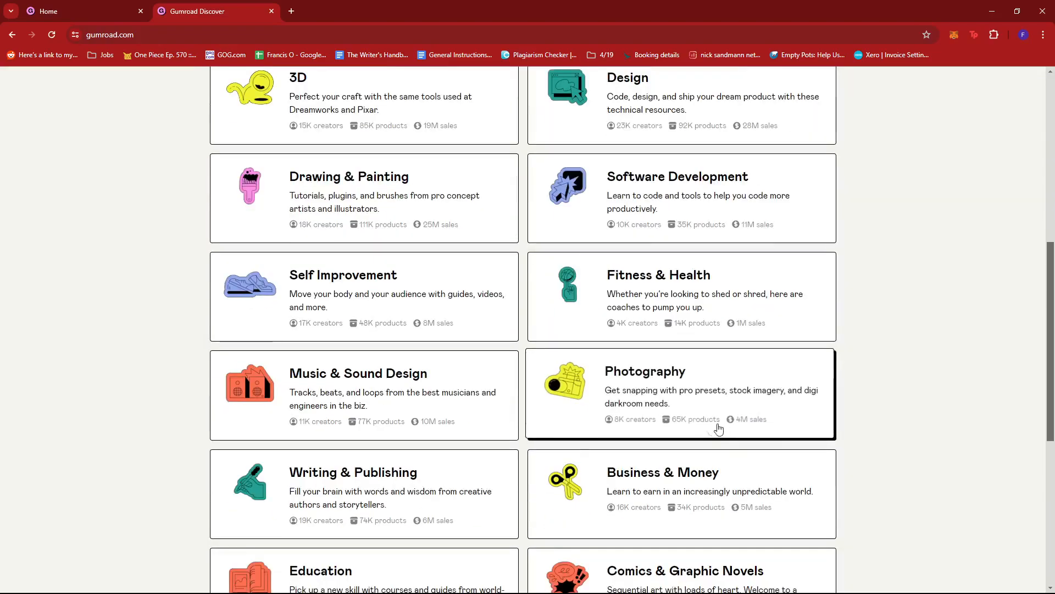
scroll(up, 3)
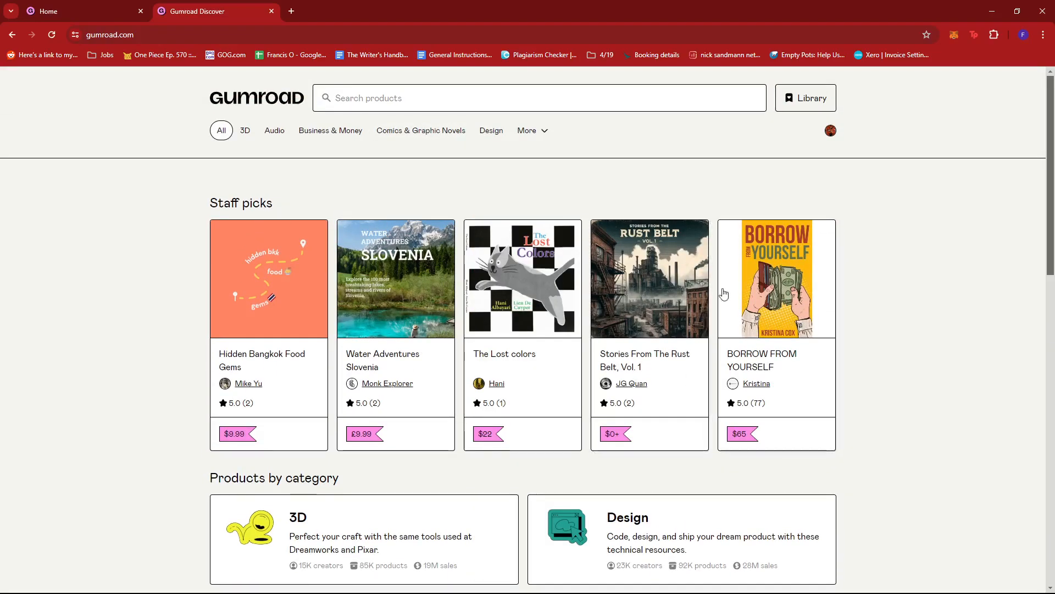
scroll(down, 3)
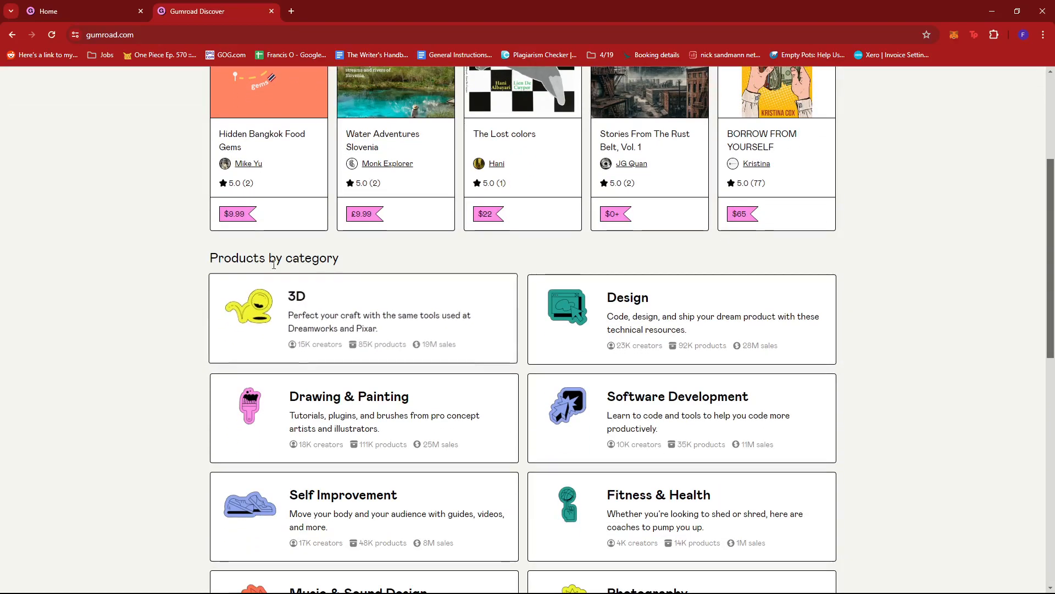
scroll(down, 3)
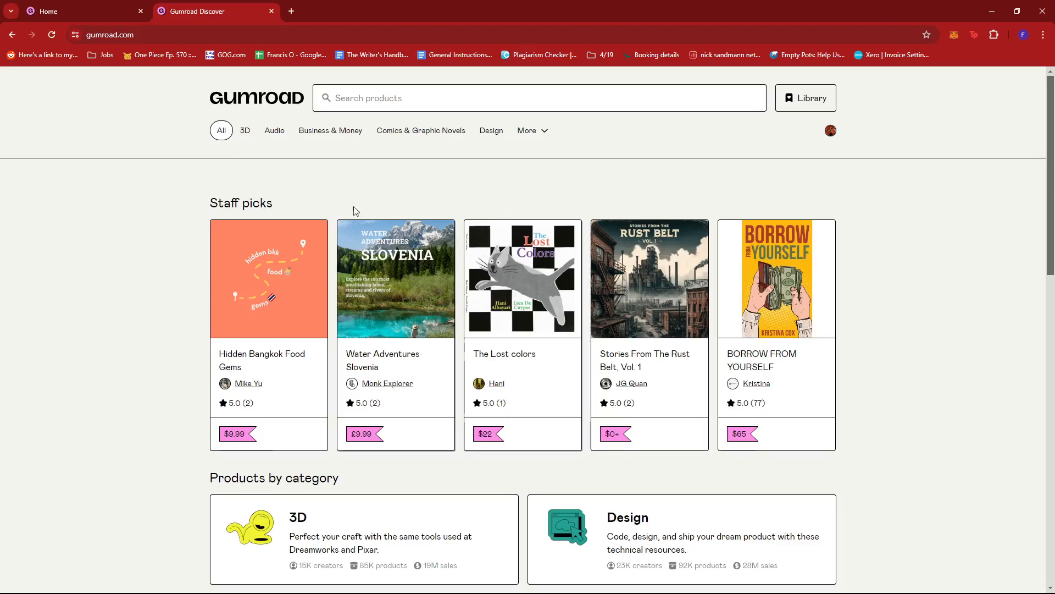
Choose Other from the More categories menu to reach gumroad.com/other
click(527, 130)
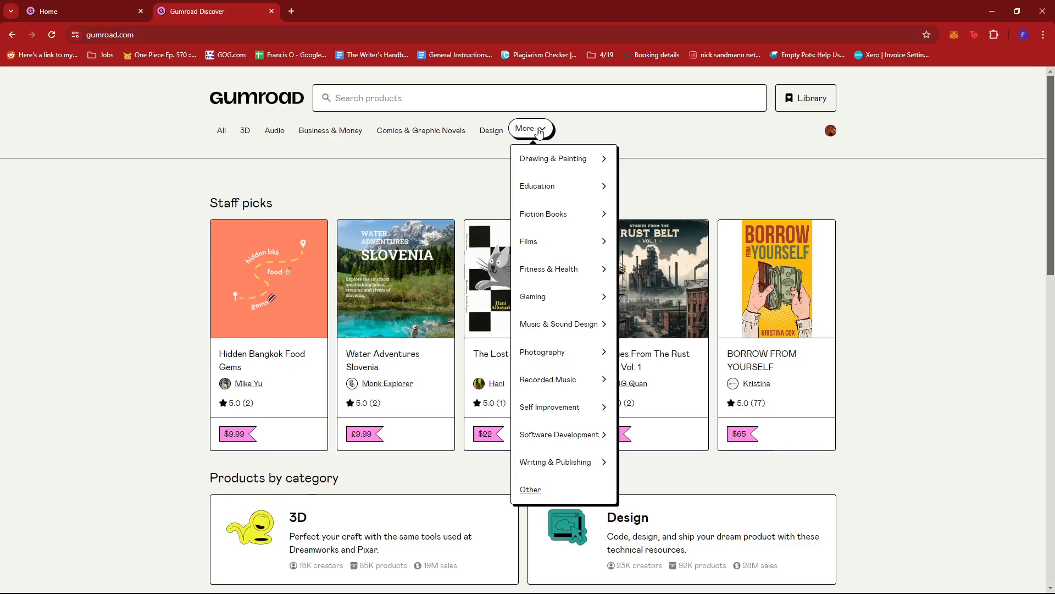
mouse_move(530, 488)
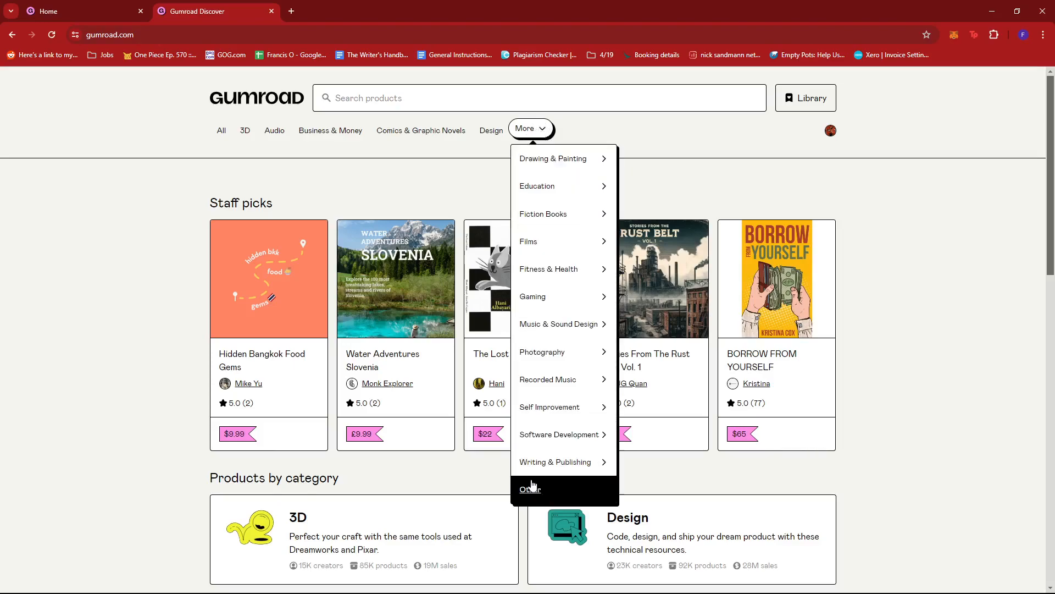
mouse_move(550, 494)
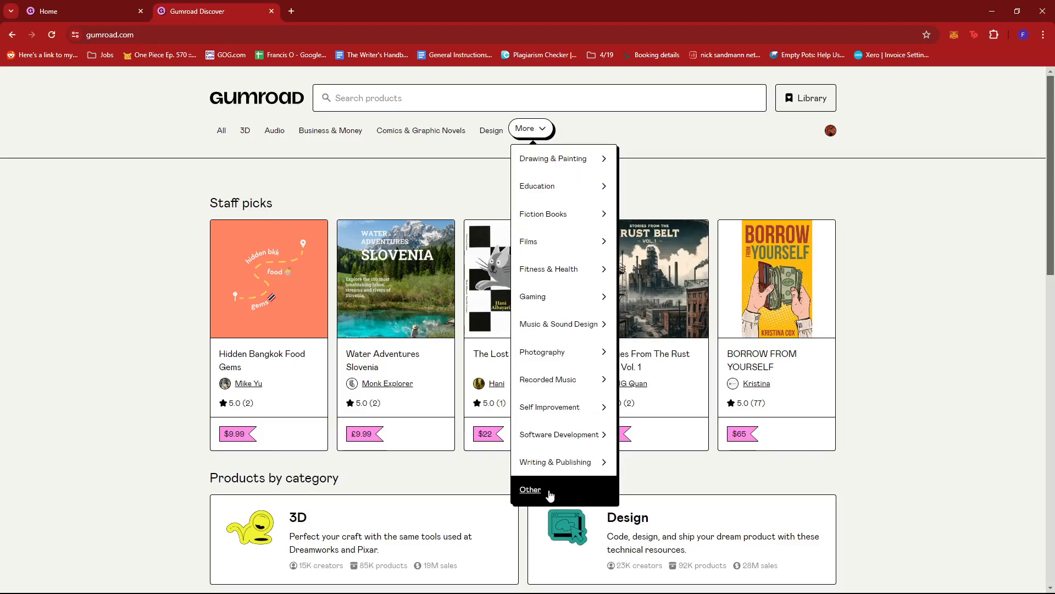
click(530, 489)
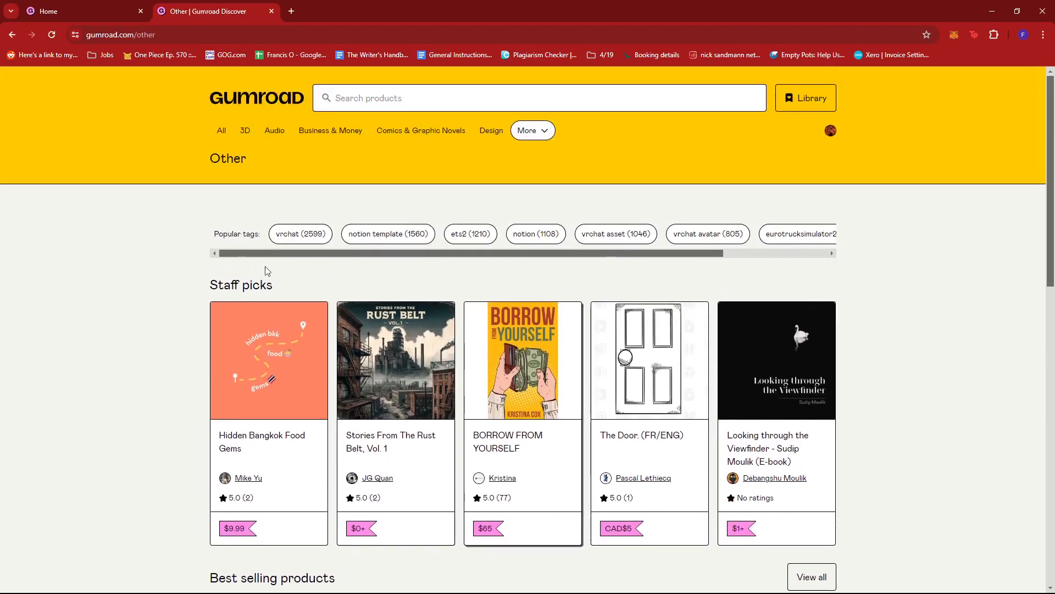
scroll(down, 3)
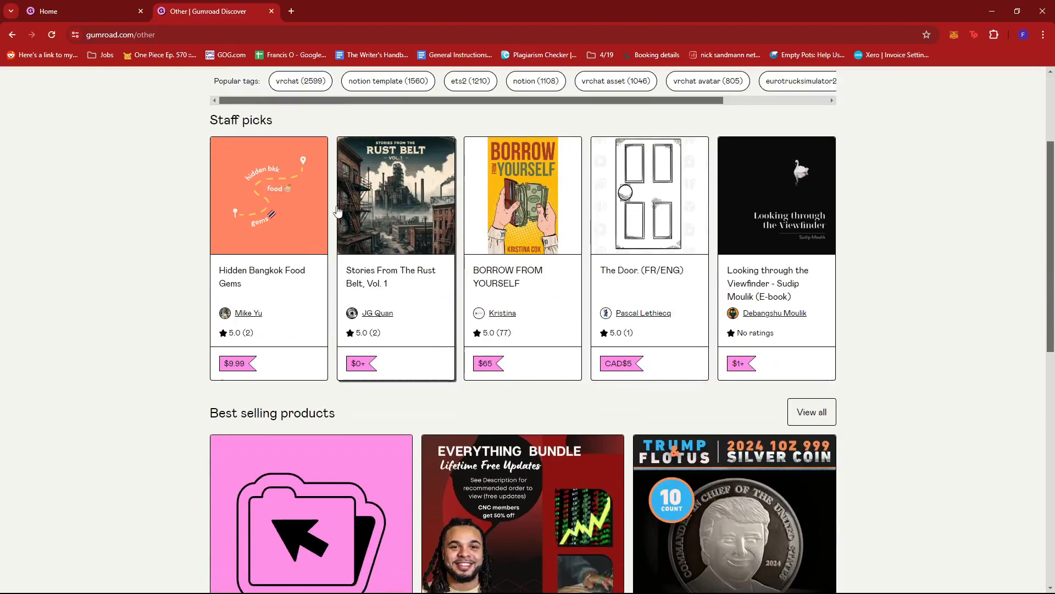
mouse_move(232, 184)
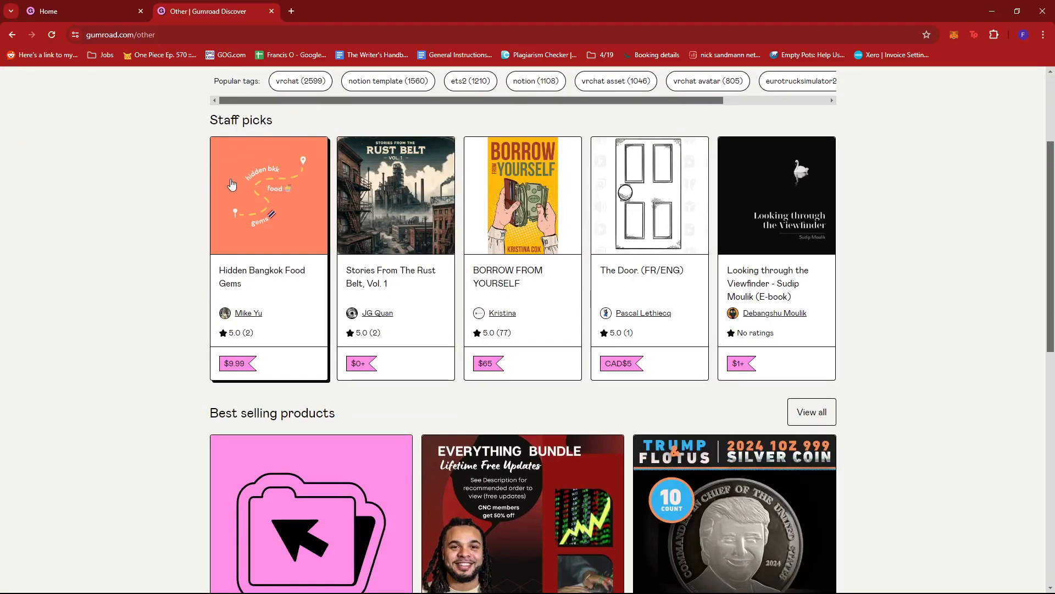
scroll(down, 3)
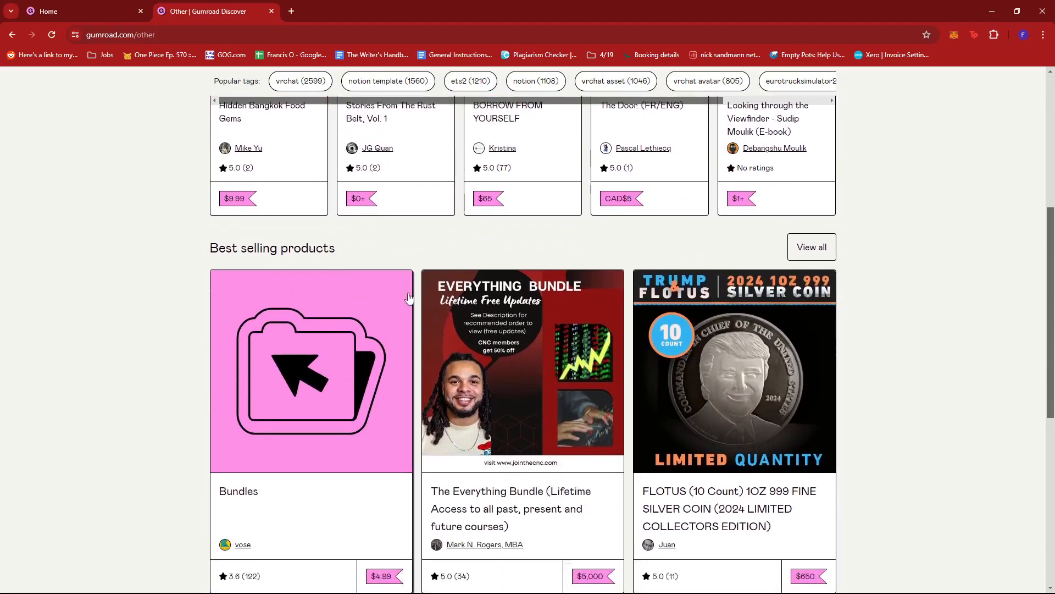
scroll(down, 3)
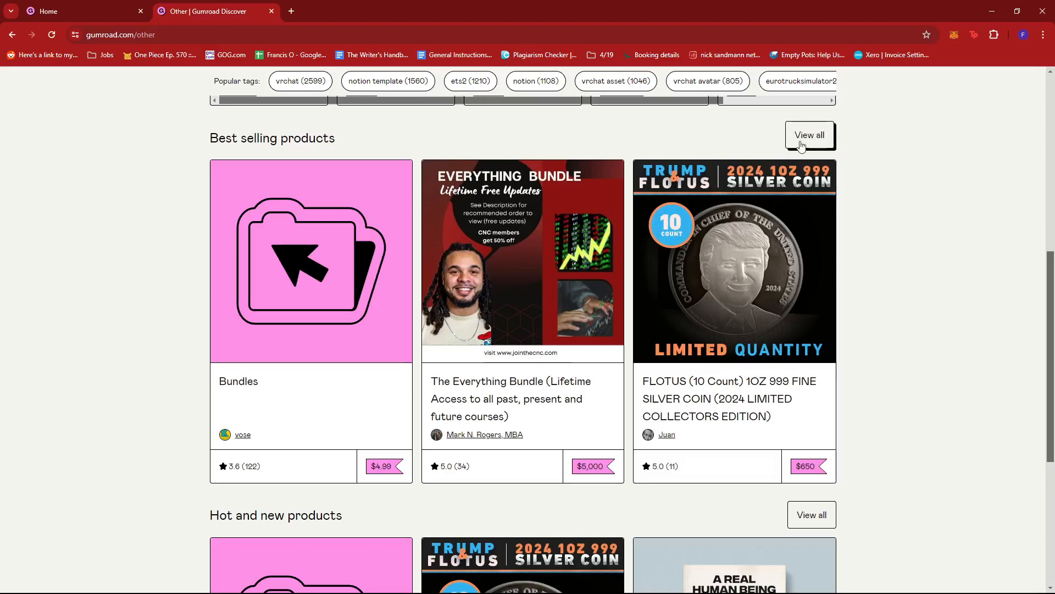
scroll(down, 3)
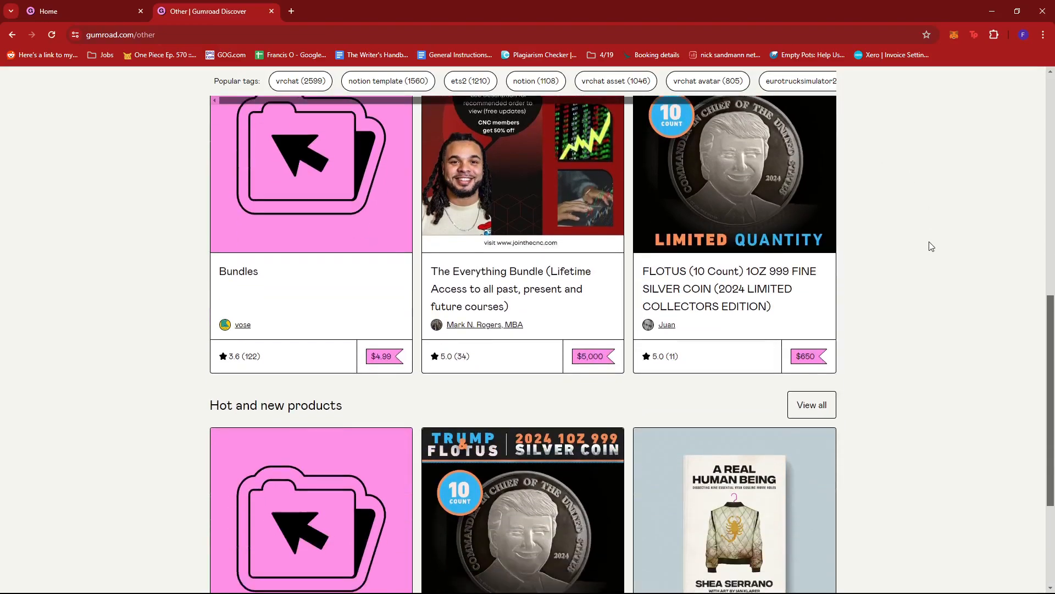
scroll(down, 3)
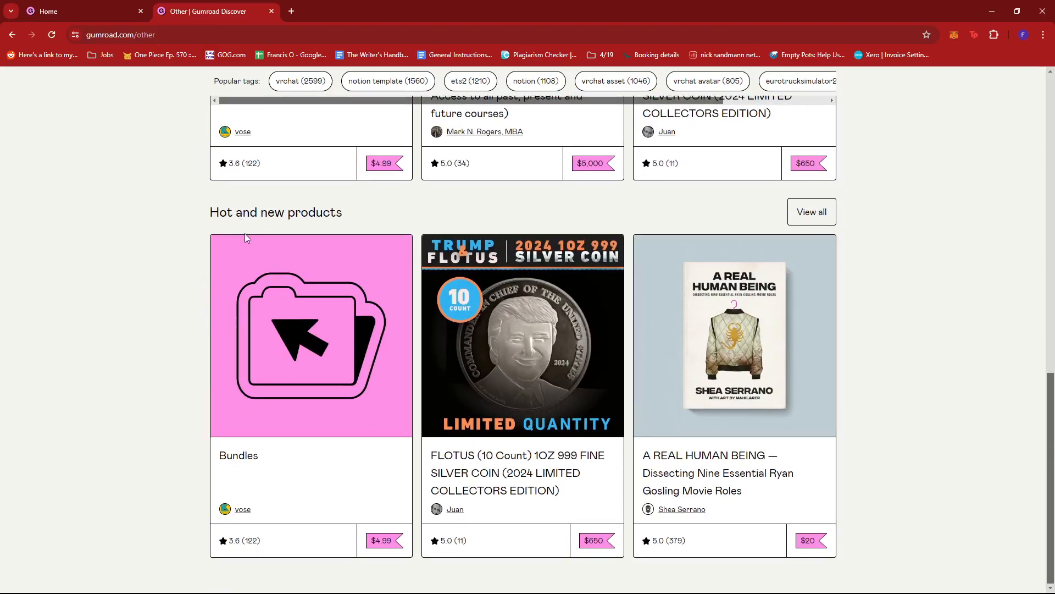
mouse_move(811, 210)
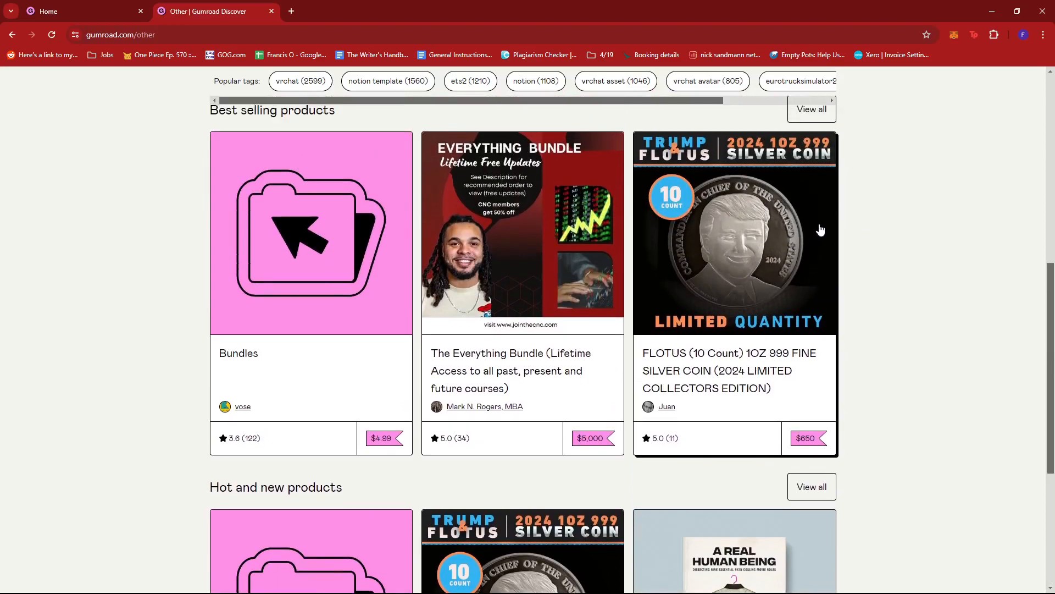
scroll(down, 3)
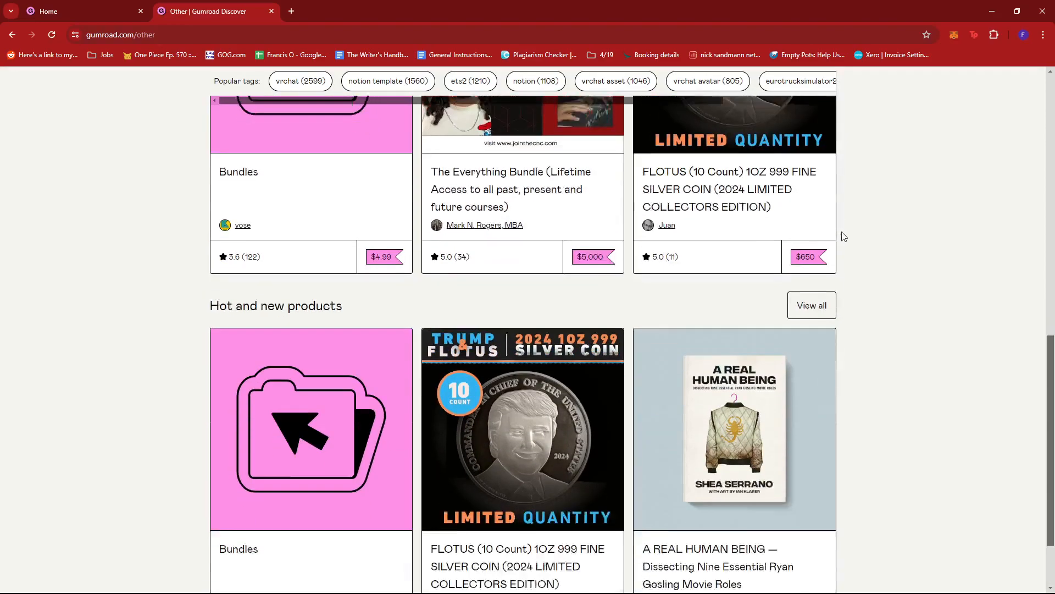
scroll(down, 3)
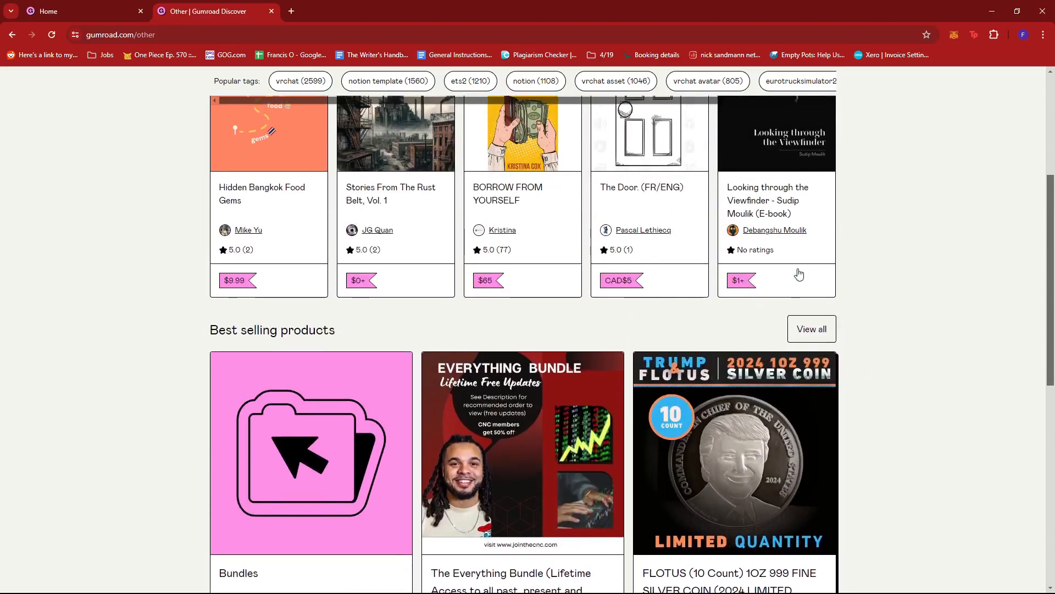
scroll(up, 3)
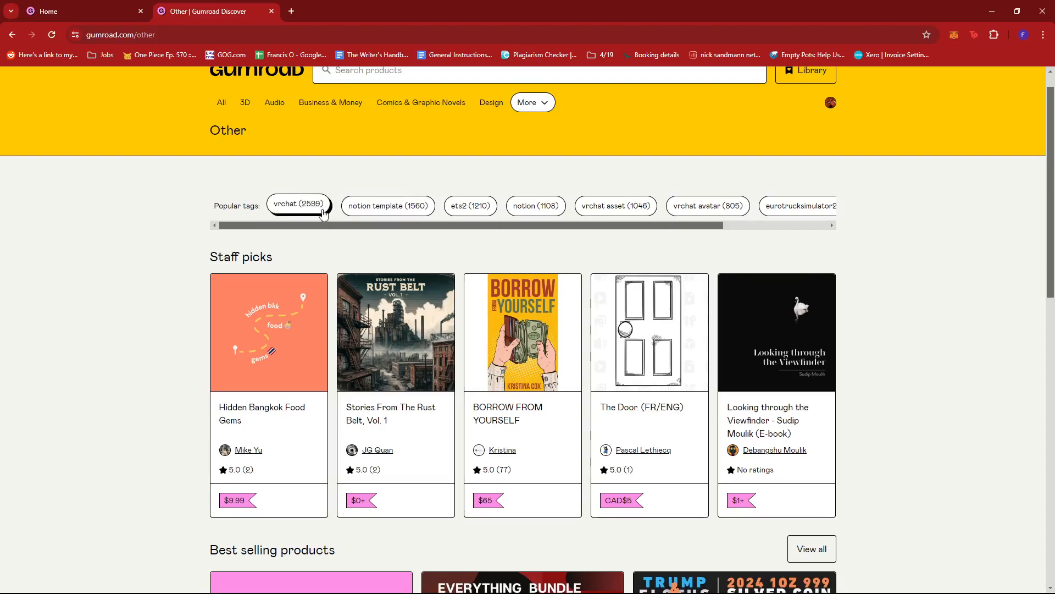
mouse_move(388, 206)
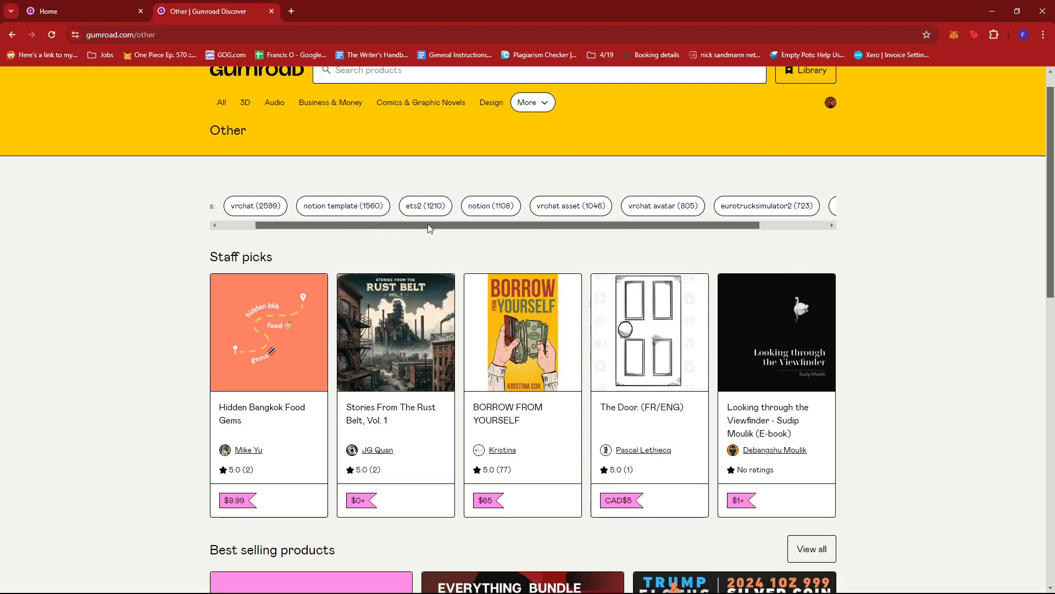
scroll(right, 3)
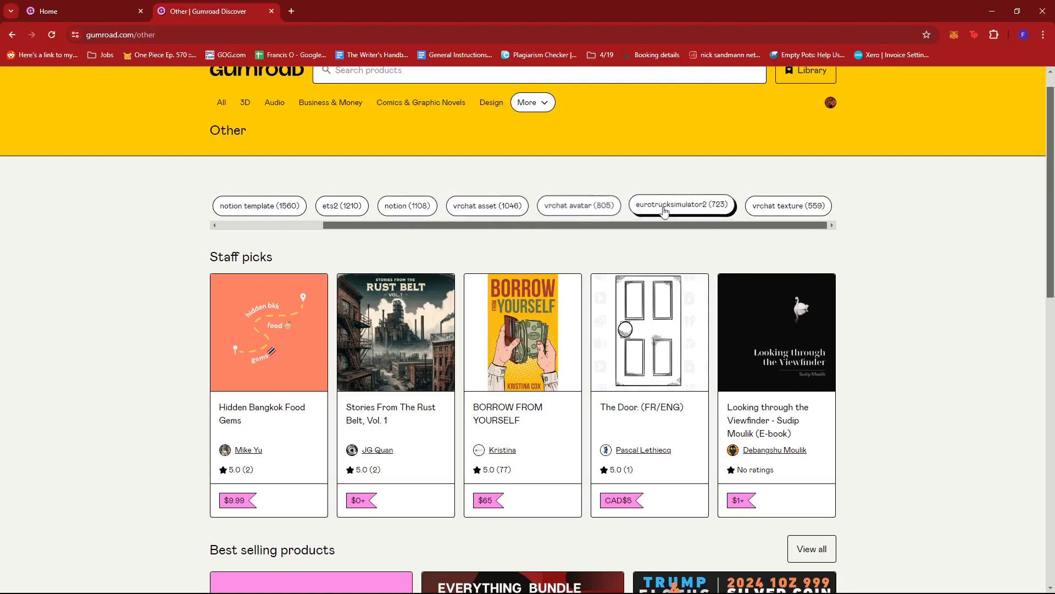
scroll(left, 3)
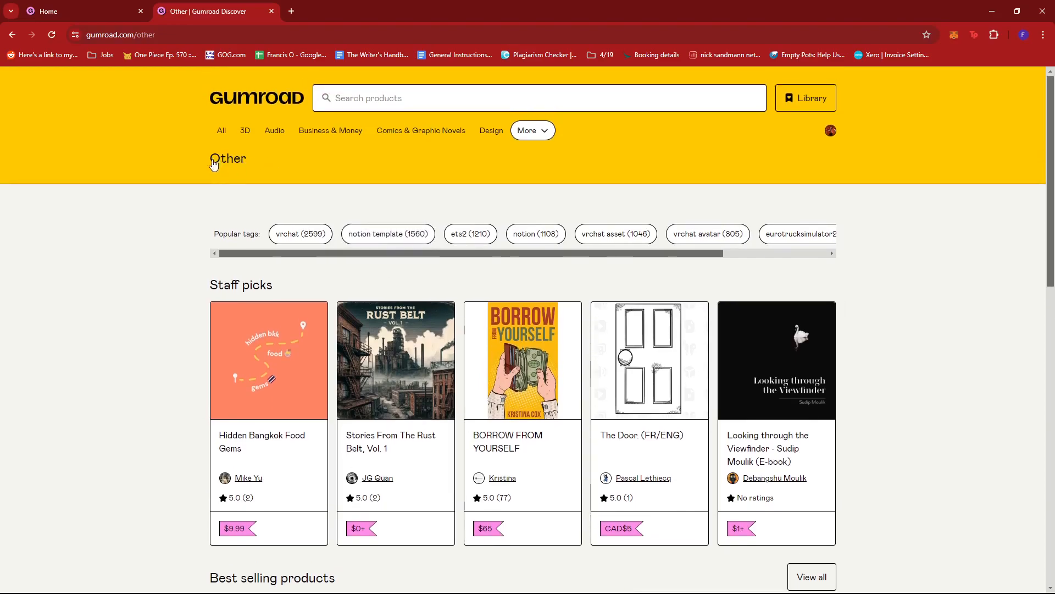
mouse_move(380, 188)
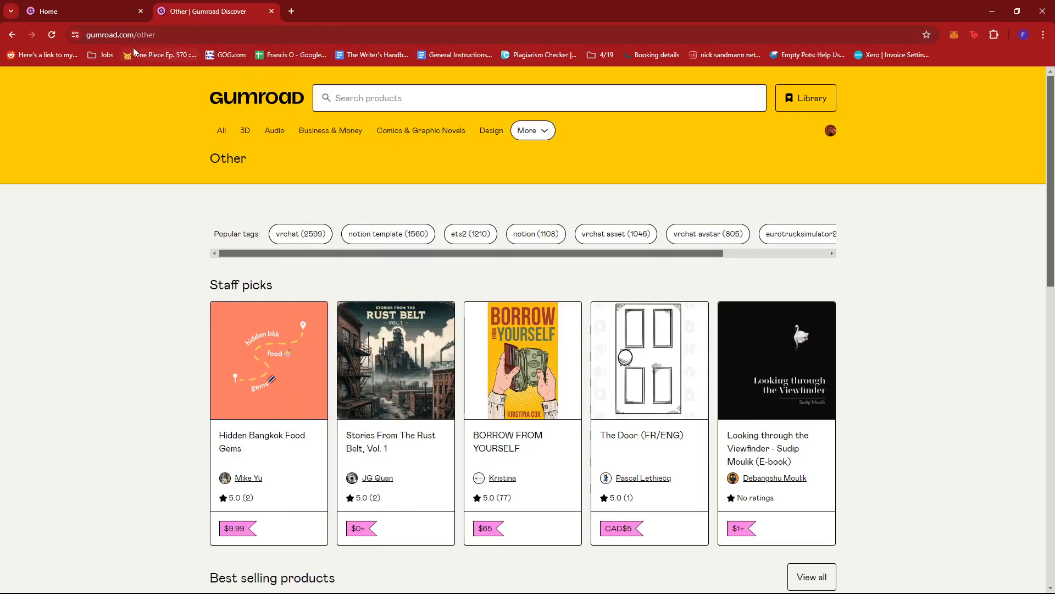
mouse_move(235, 110)
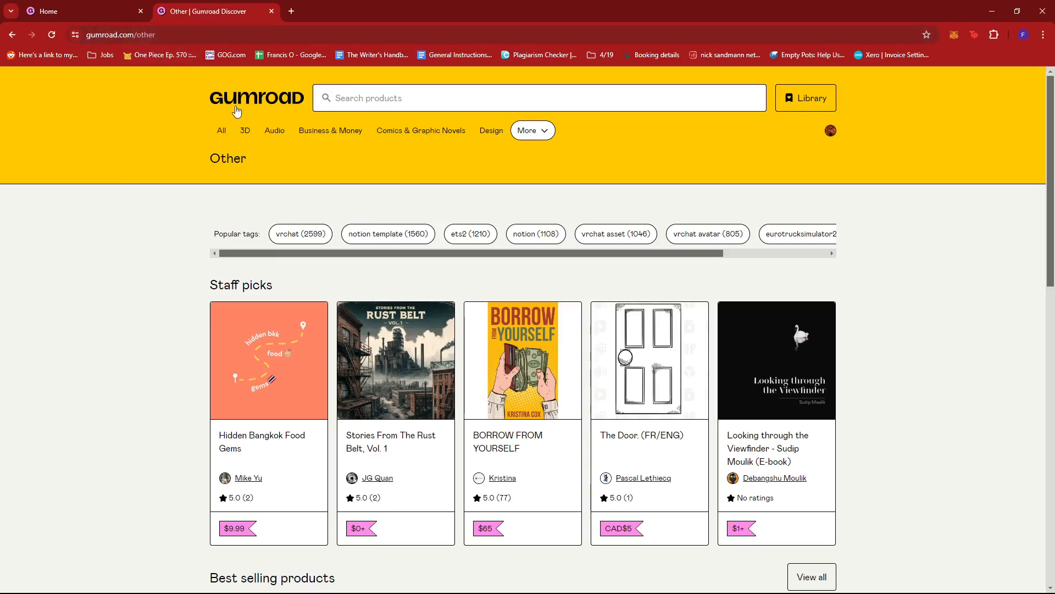
click(527, 129)
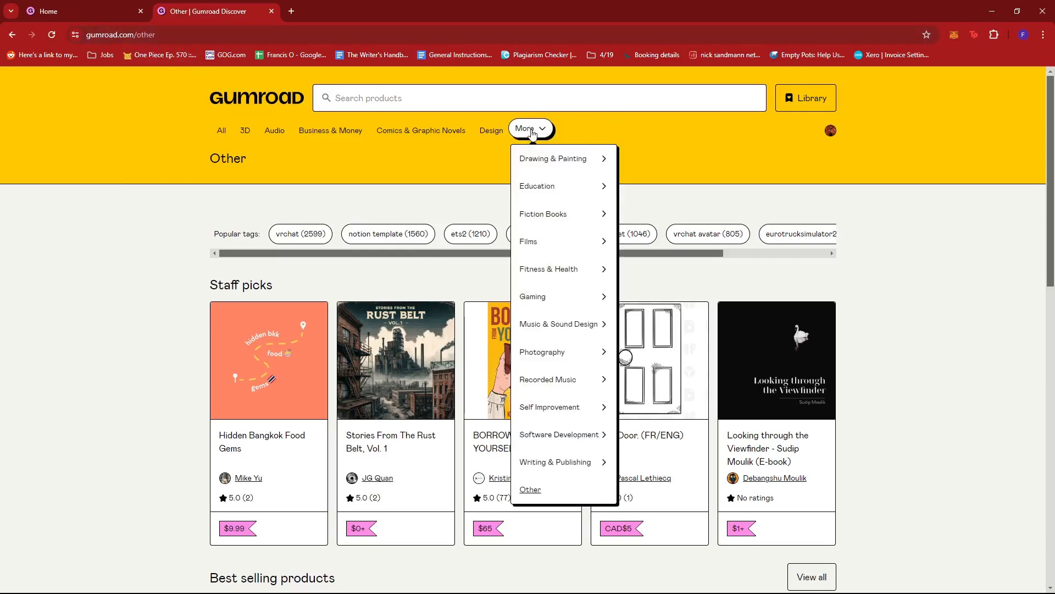
mouse_move(529, 489)
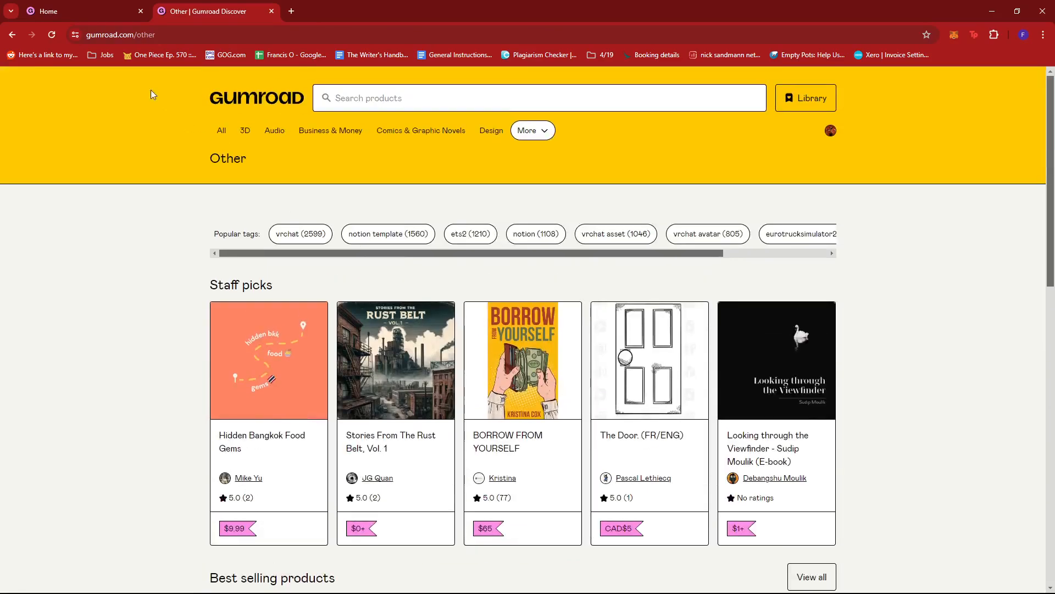
click(121, 34)
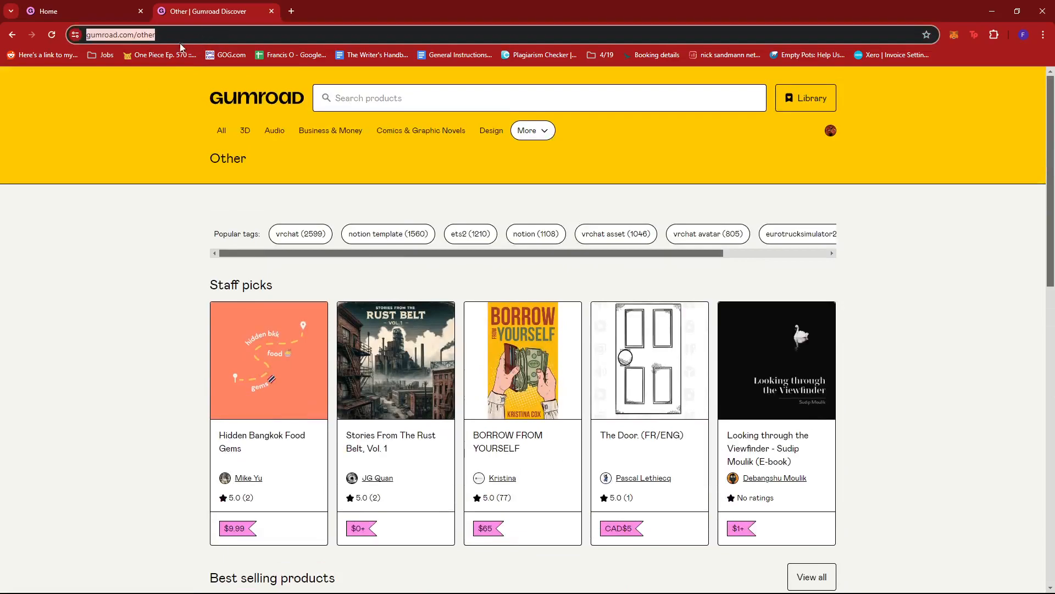